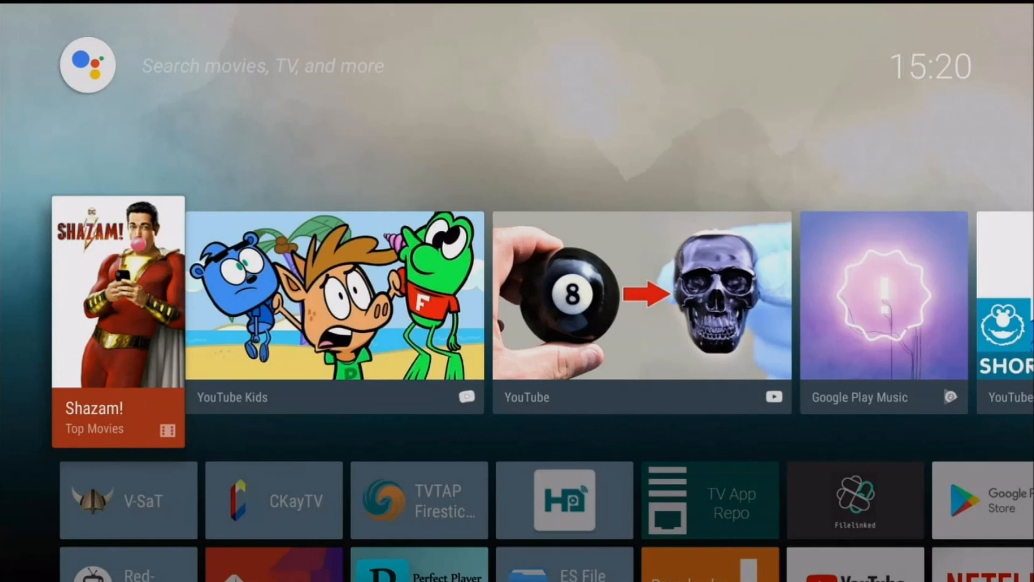
Step: Scroll down to the launcher's Apps row and across to the Filelinked tile
{"action": "scroll", "scroll_direction": "down", "scroll_amount": 3}
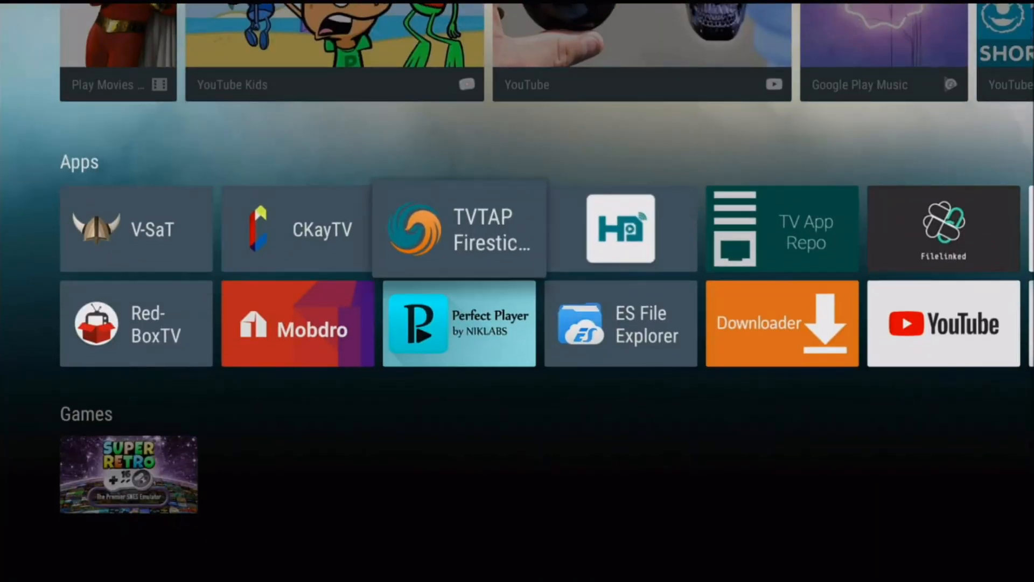
{"action": "scroll", "scroll_direction": "right", "scroll_amount": 3}
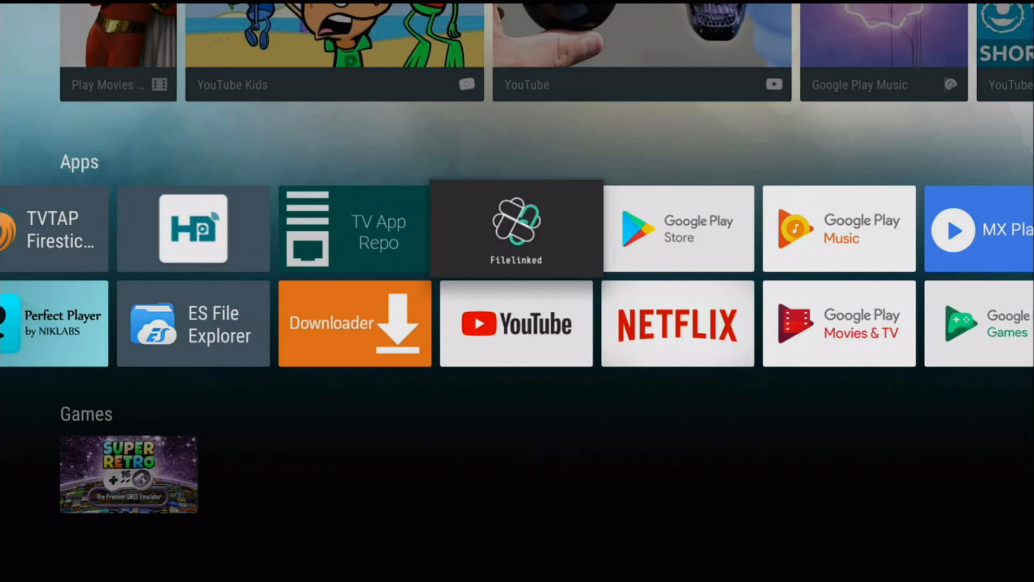
Step: Launch Filelinked, submit store code 23119623, and dismiss the disclaimer
{"action": "left_click", "coordinate": [516, 228]}
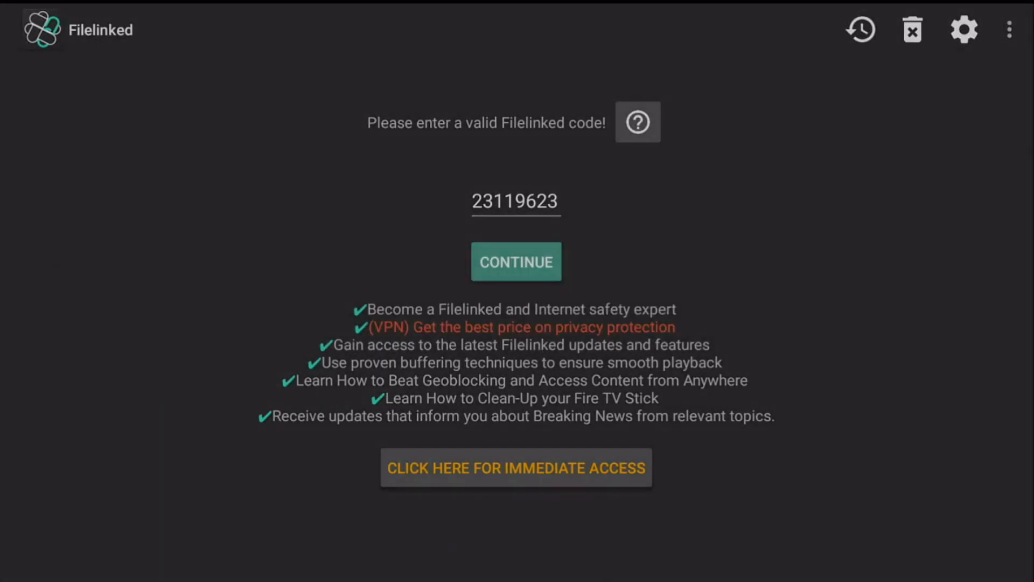
{"action": "left_click", "coordinate": [516, 261]}
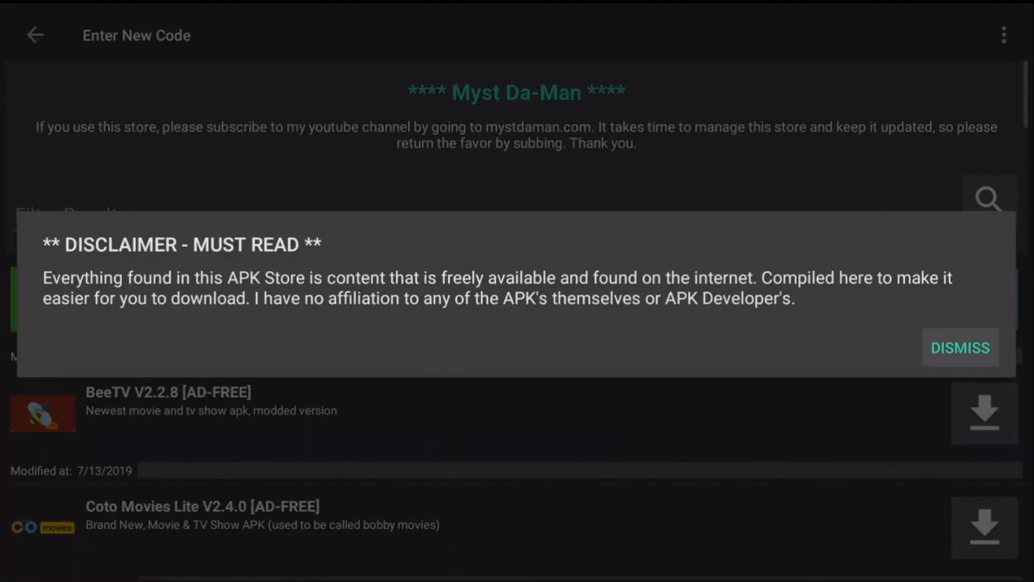
{"action": "left_click", "coordinate": [960, 347]}
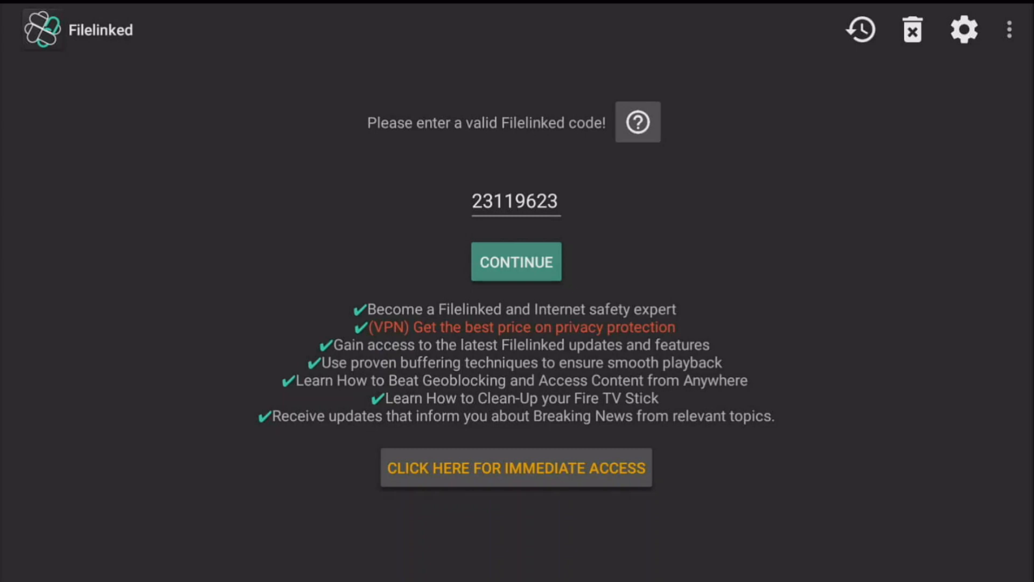
Step: Submit code 23119623 again and dismiss the disclaimer to show the Myst Da-Man app list
{"action": "left_click", "coordinate": [516, 262]}
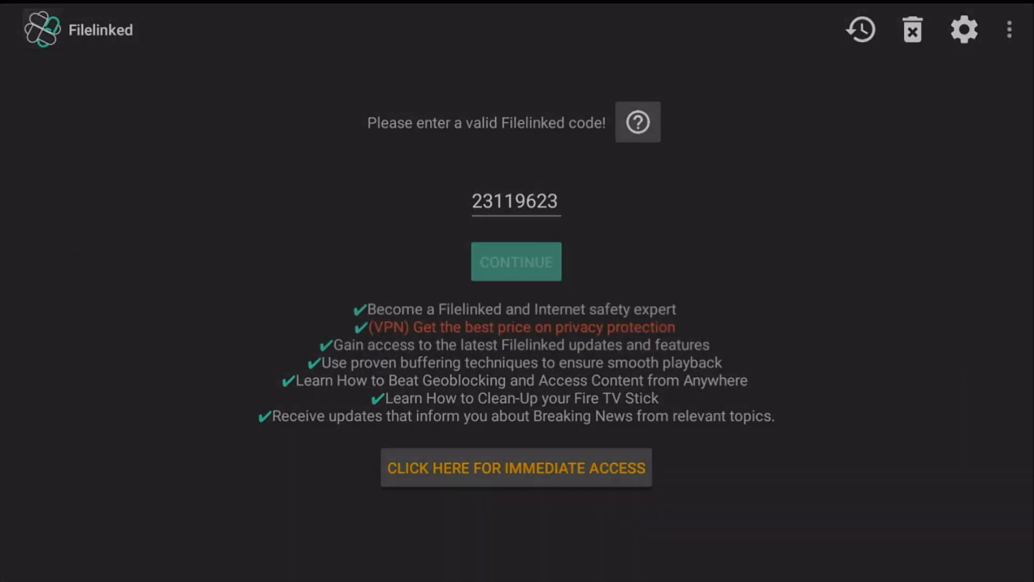
{"action": "left_click", "coordinate": [516, 262]}
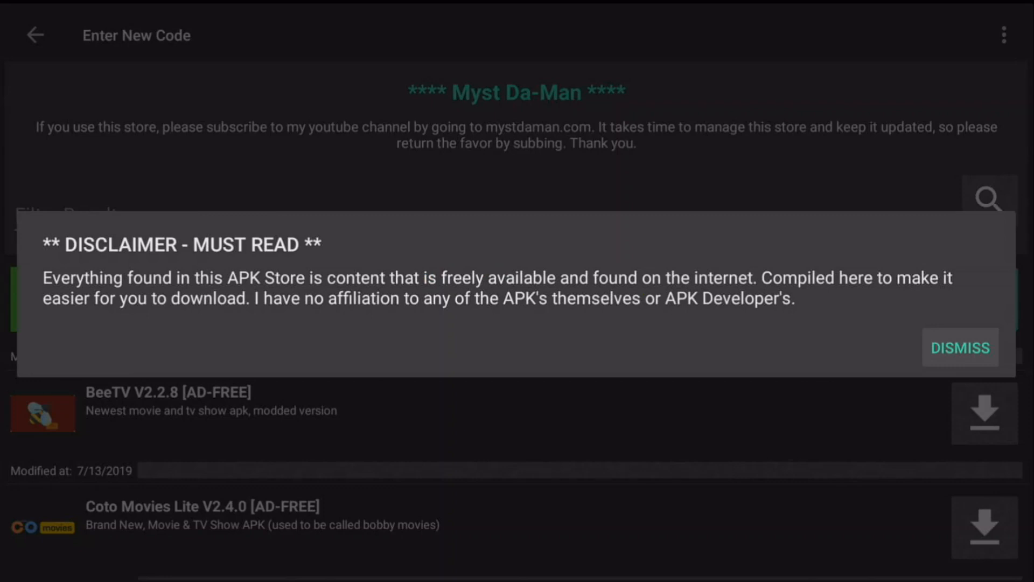
{"action": "left_click", "coordinate": [960, 348]}
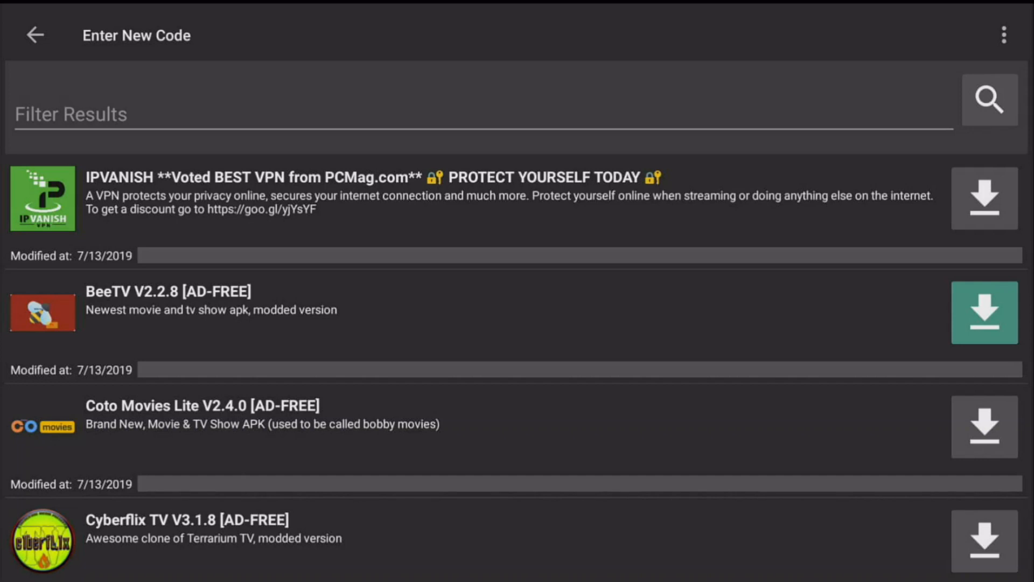
Step: Scroll the app list from BeeTV past Cinema HD and JetBox to MX Player Pro
{"action": "scroll", "scroll_direction": "down", "scroll_amount": 3}
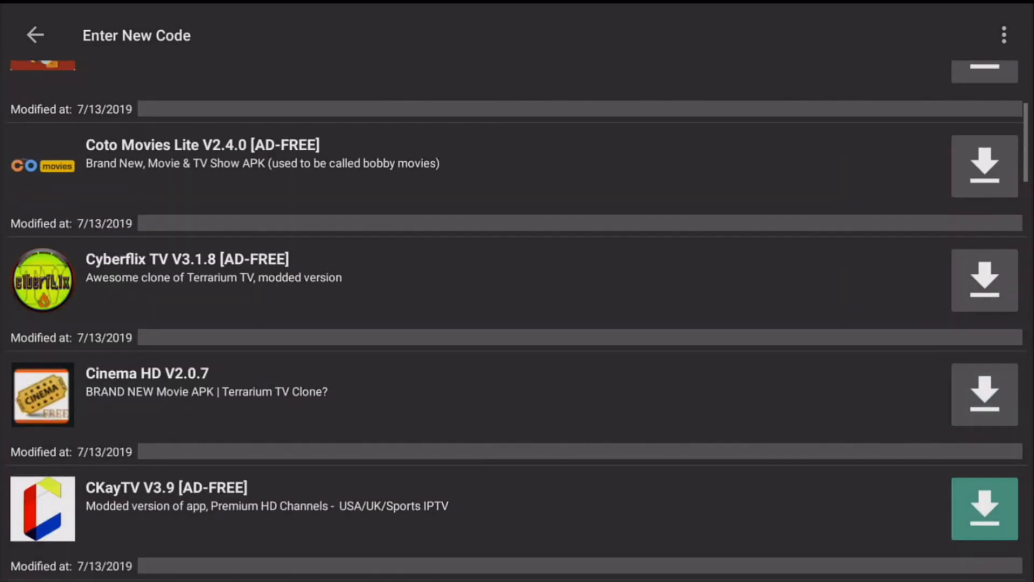
{"action": "scroll", "scroll_direction": "down", "scroll_amount": 3}
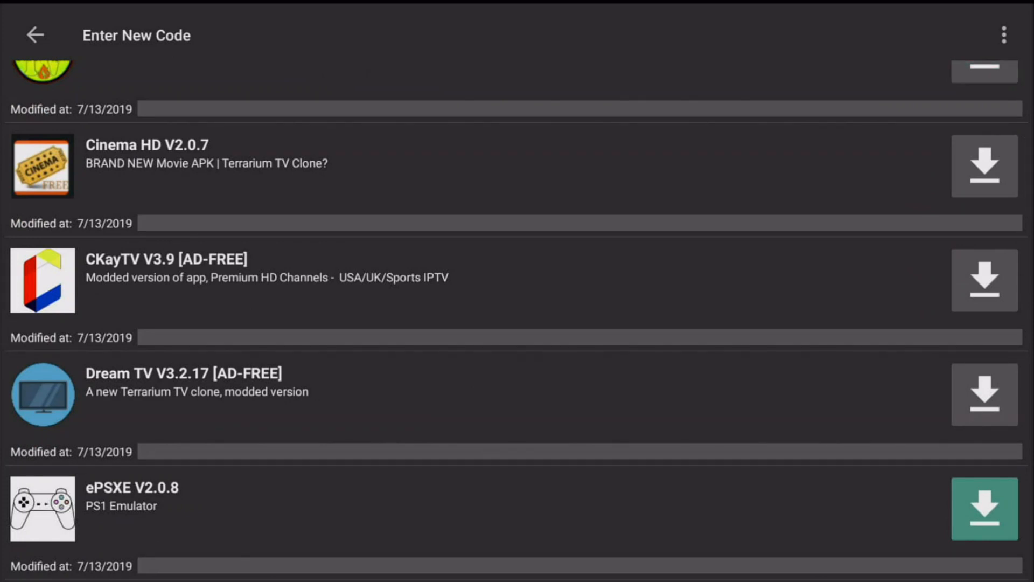
{"action": "scroll", "scroll_direction": "up", "scroll_amount": 3}
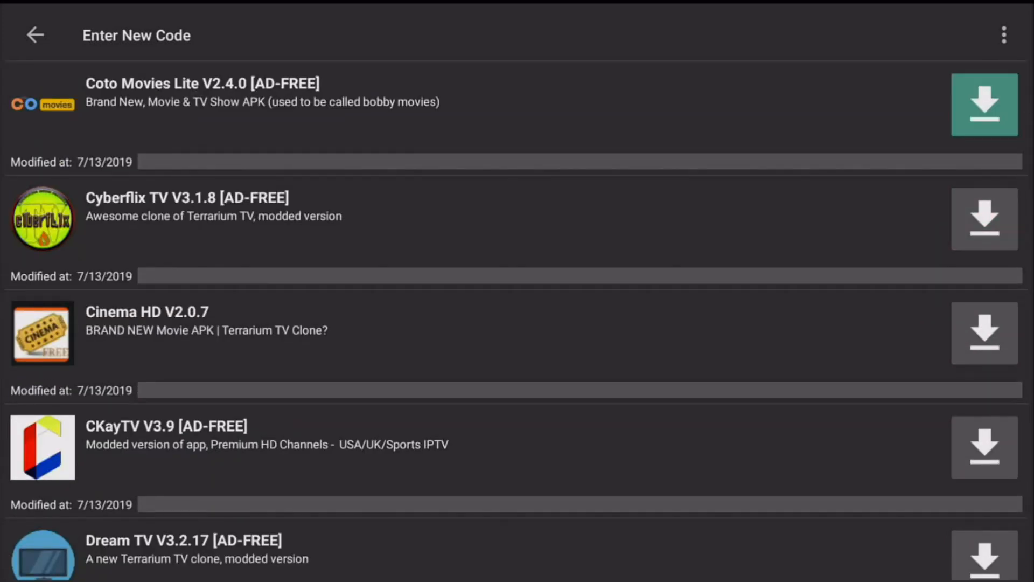
{"action": "scroll", "scroll_direction": "down", "scroll_amount": 3}
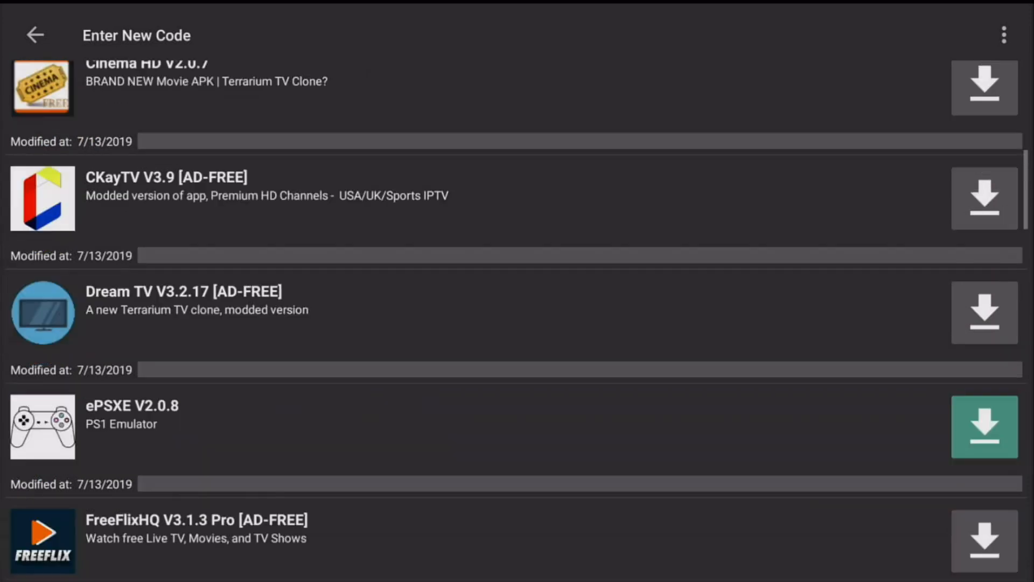
{"action": "scroll", "scroll_direction": "down", "scroll_amount": 3}
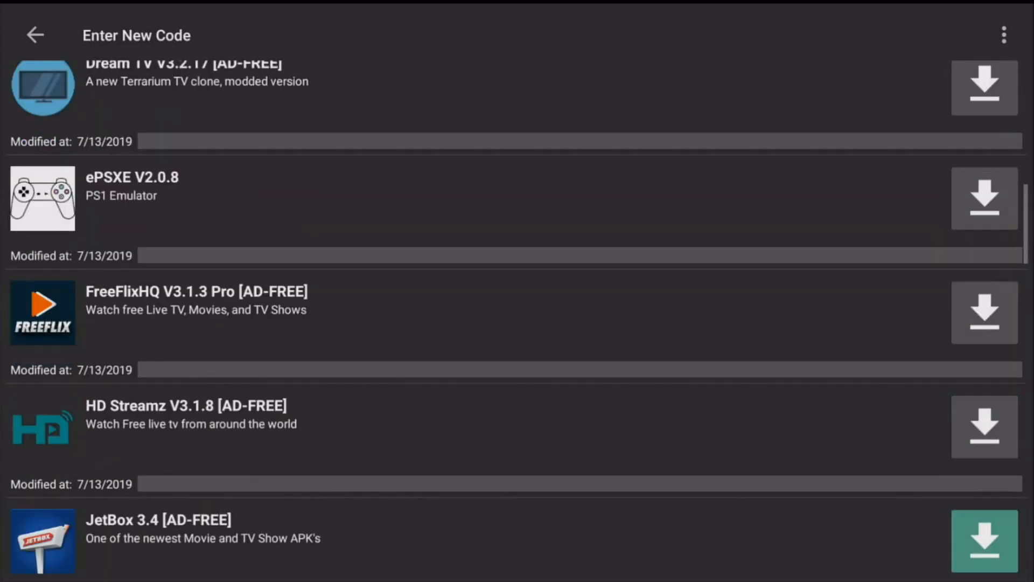
{"action": "scroll", "scroll_direction": "down", "scroll_amount": 3}
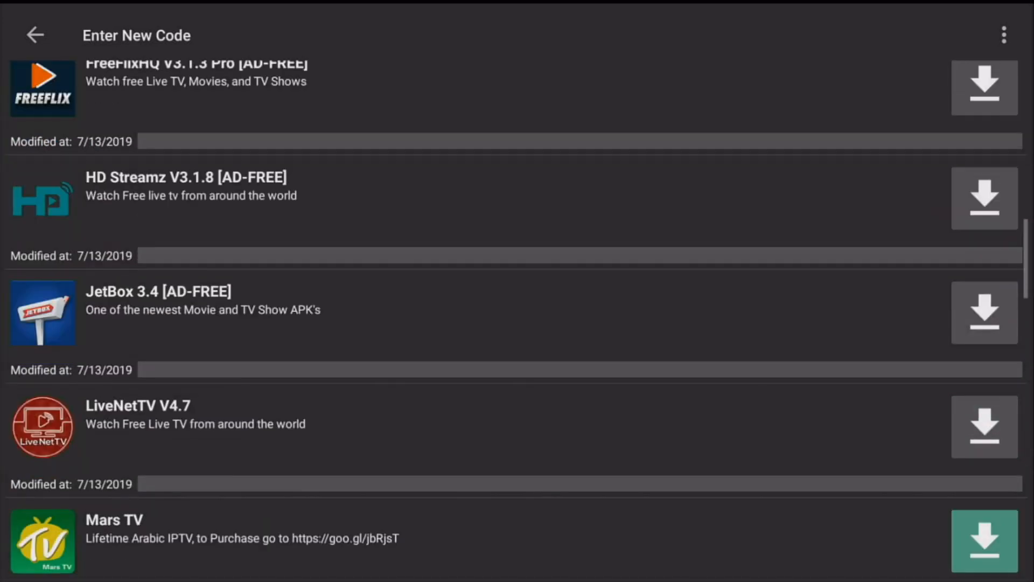
{"action": "scroll", "scroll_direction": "down", "scroll_amount": 3}
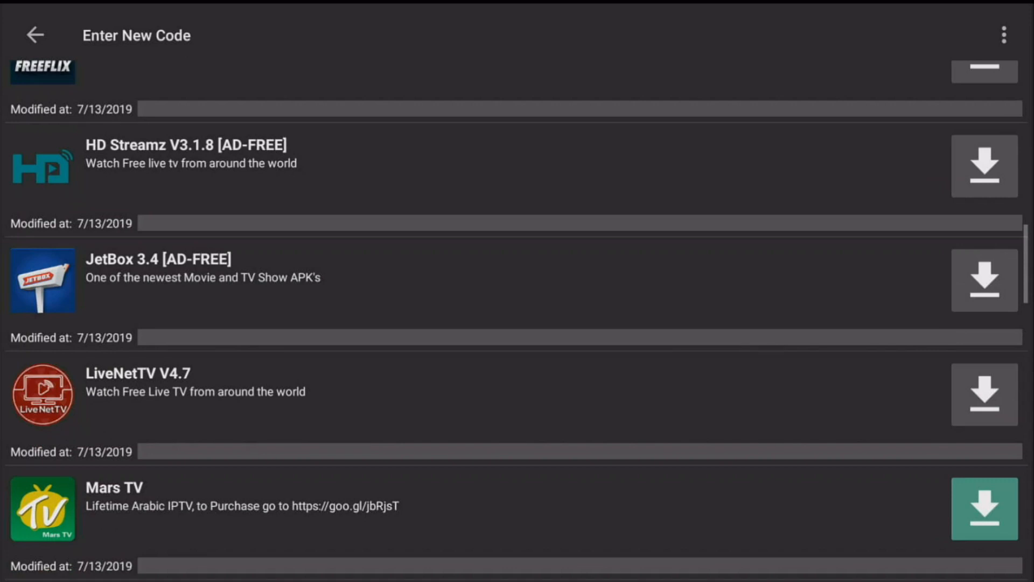
{"action": "scroll", "scroll_direction": "down", "scroll_amount": 3}
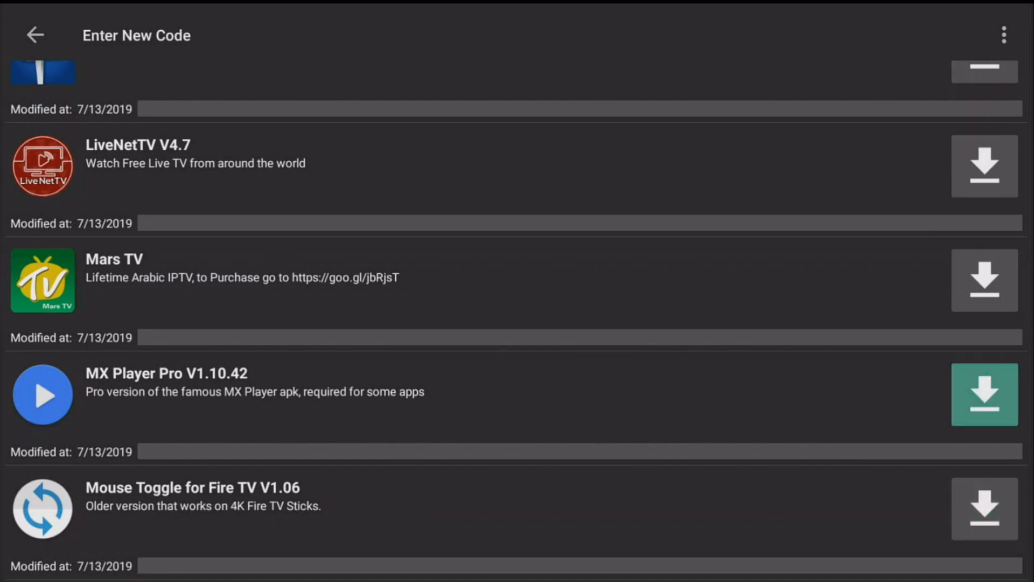
Step: Scroll to V-Sat at the list's end, then choose Enter New Code and confirm YES
{"action": "scroll", "scroll_direction": "down", "scroll_amount": 3}
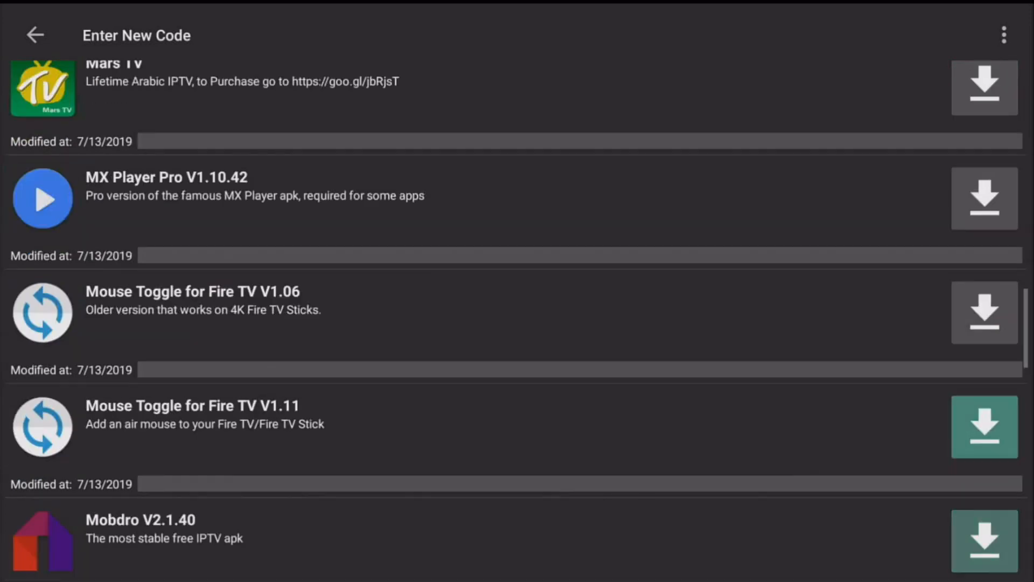
{"action": "scroll", "scroll_direction": "down", "scroll_amount": 3}
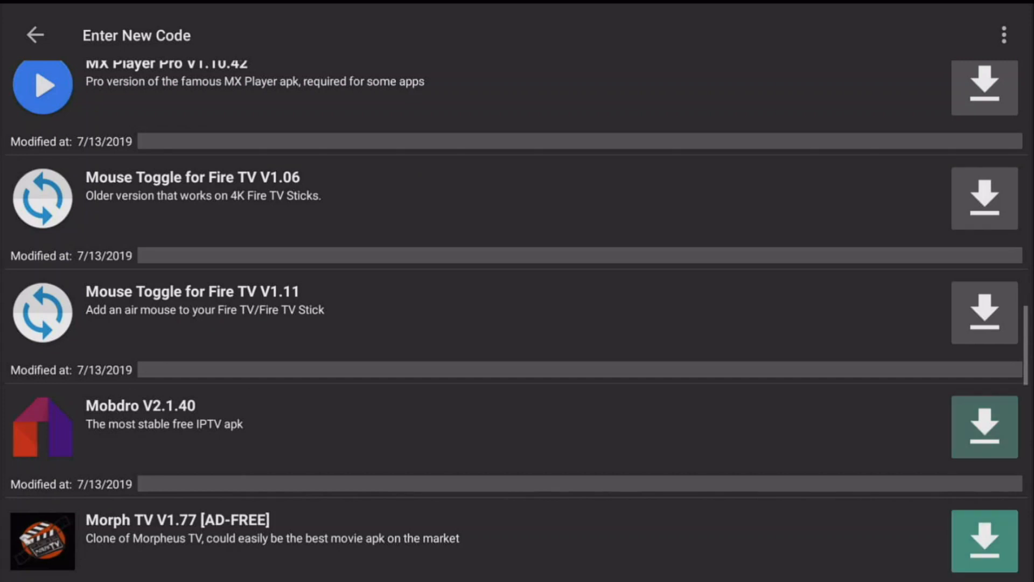
{"action": "scroll", "scroll_direction": "down", "scroll_amount": 3}
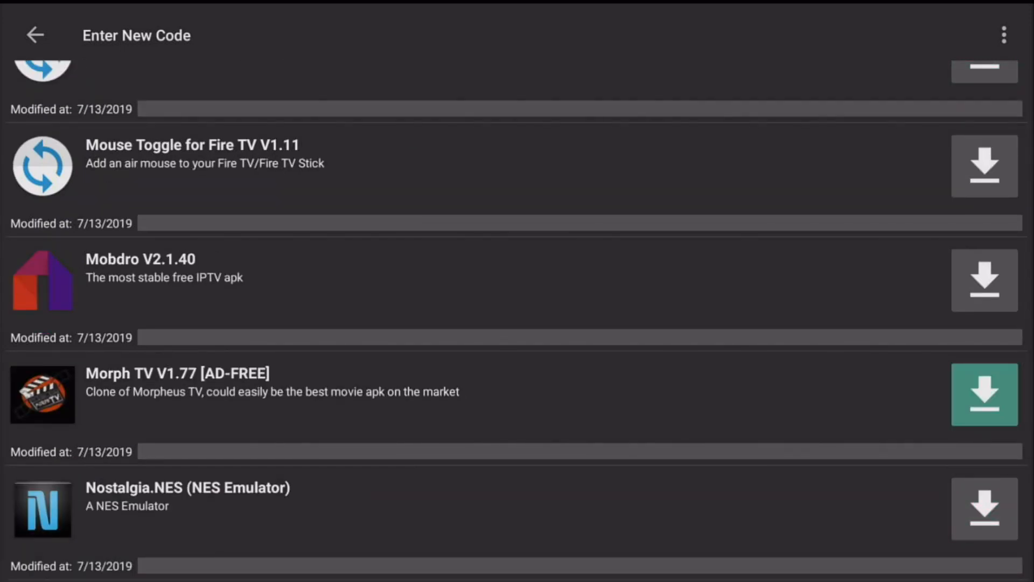
{"action": "scroll", "scroll_direction": "down", "scroll_amount": 3}
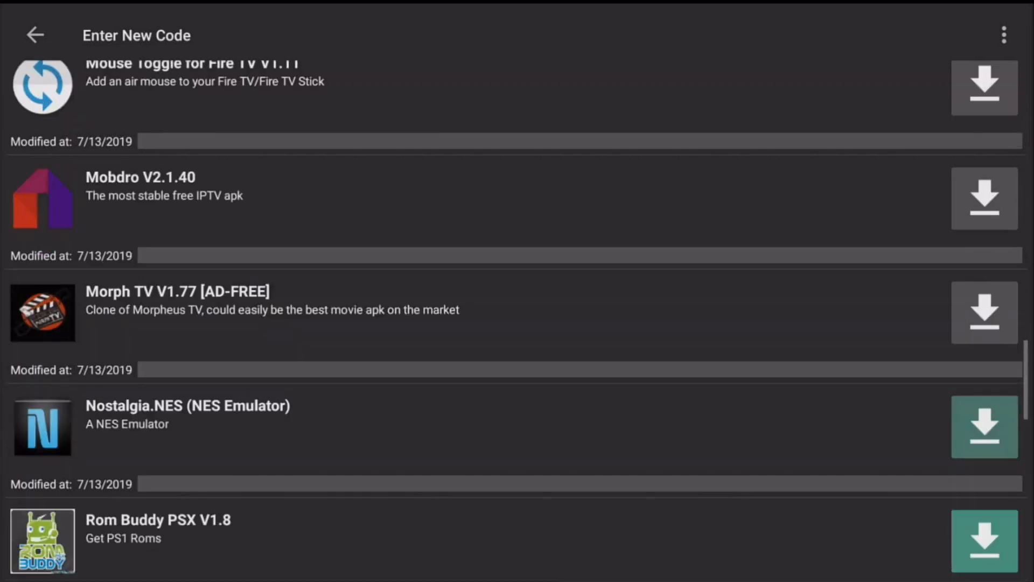
{"action": "scroll", "scroll_direction": "down", "scroll_amount": 3}
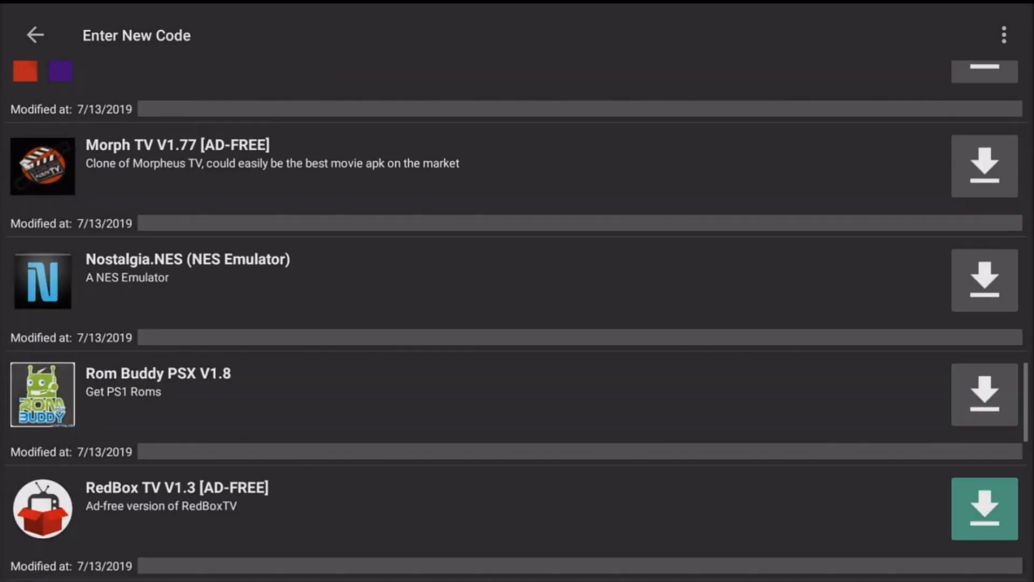
{"action": "scroll", "scroll_direction": "down", "scroll_amount": 3}
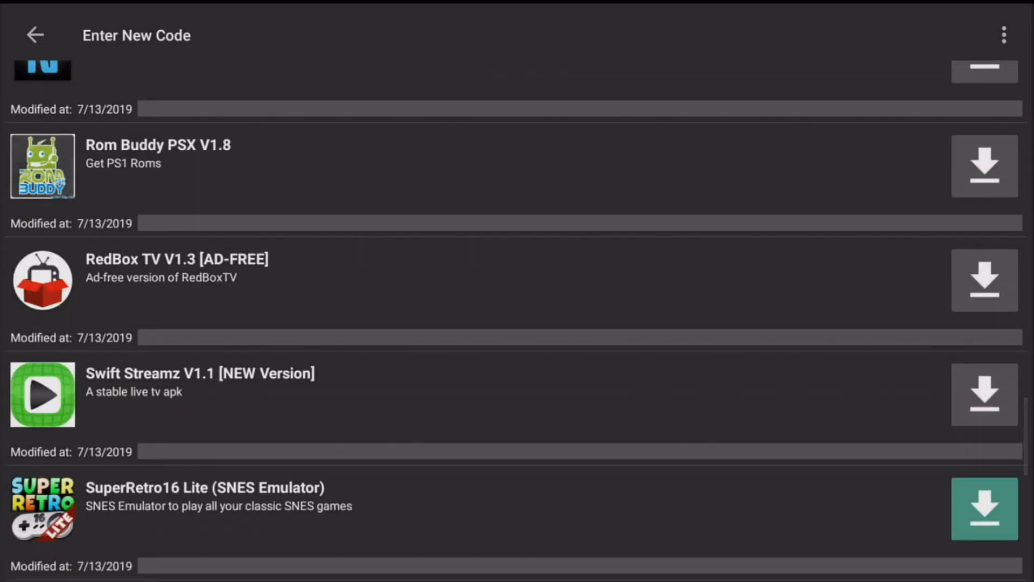
{"action": "scroll", "scroll_direction": "down", "scroll_amount": 3}
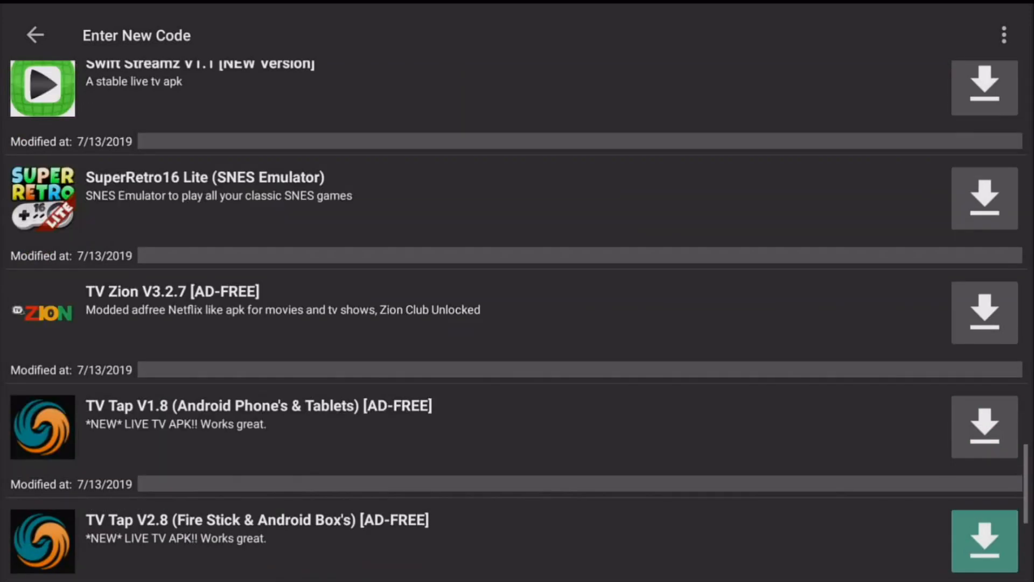
{"action": "scroll", "scroll_direction": "down", "scroll_amount": 3}
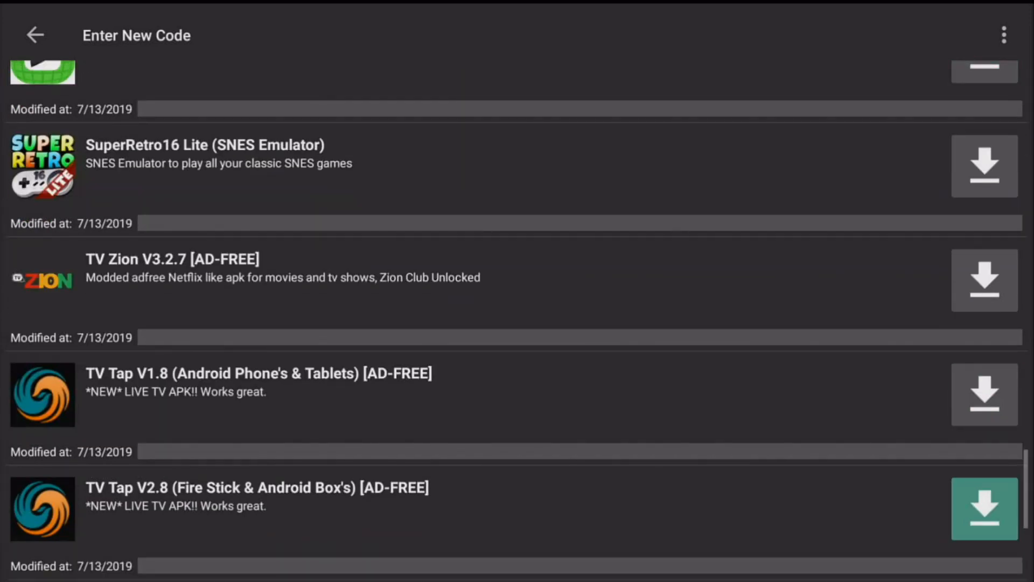
{"action": "scroll", "scroll_direction": "down", "scroll_amount": 3}
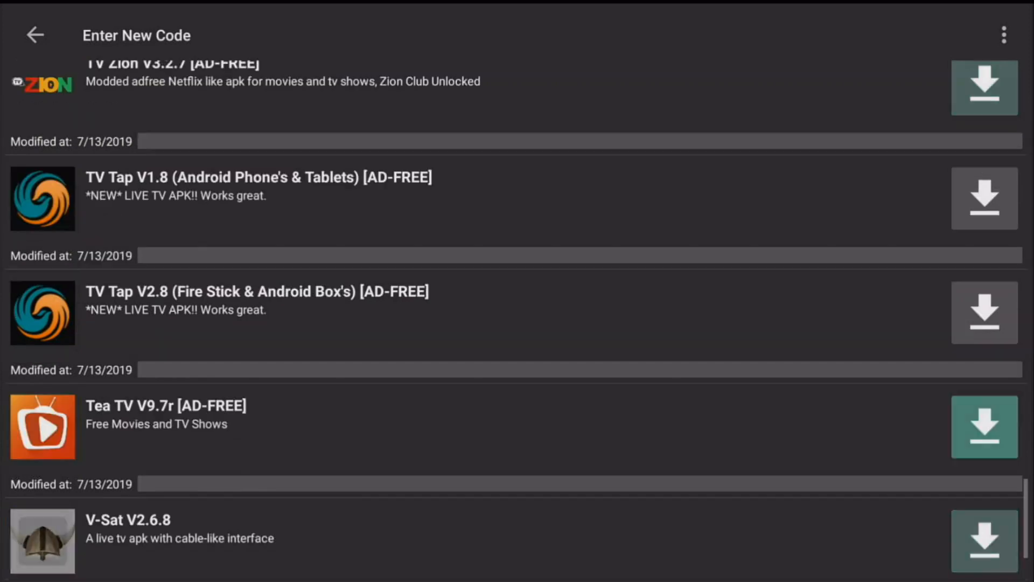
{"action": "scroll", "scroll_direction": "down", "scroll_amount": 3}
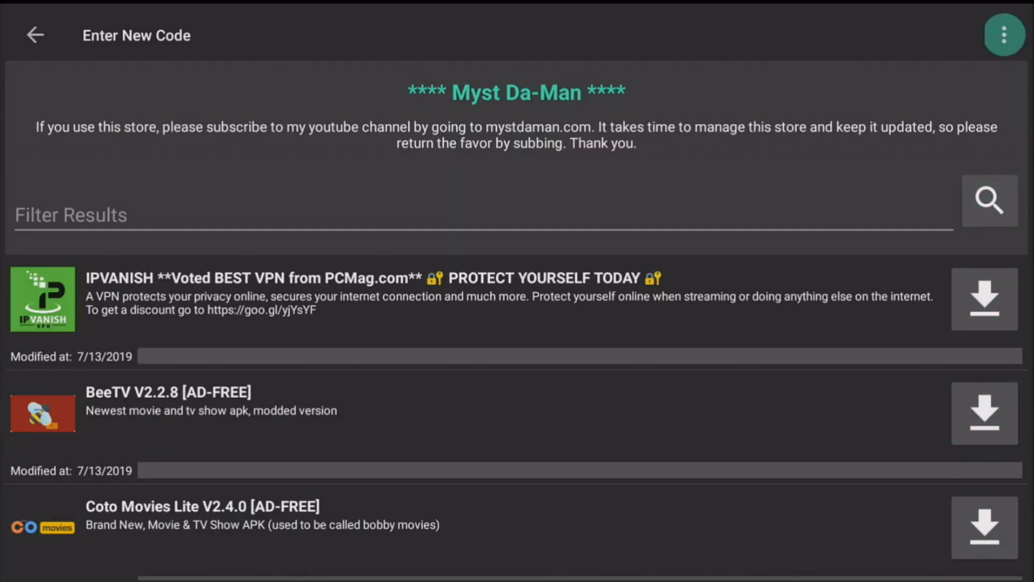
{"action": "left_click", "coordinate": [1002, 34]}
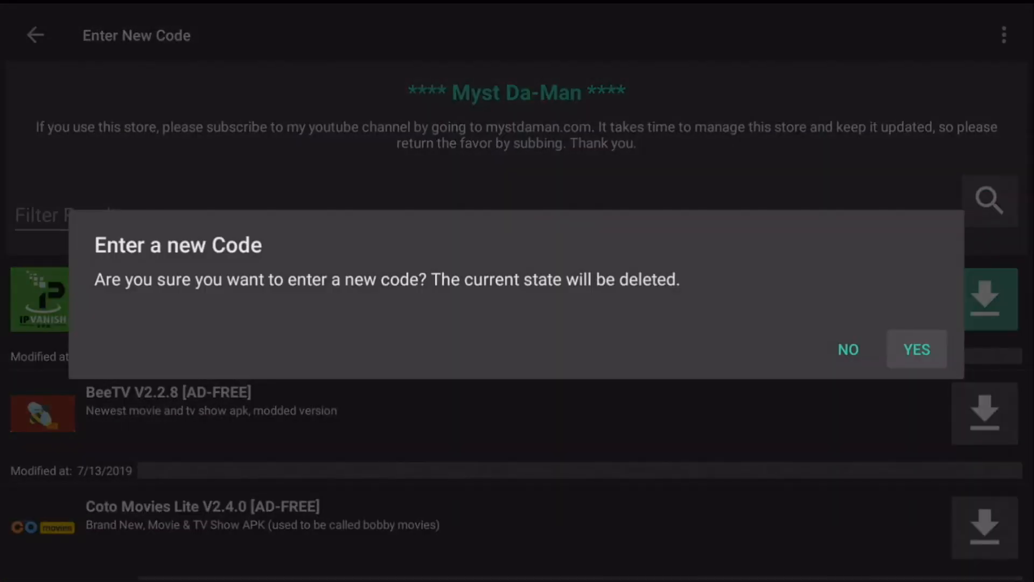
{"action": "left_click", "coordinate": [916, 349]}
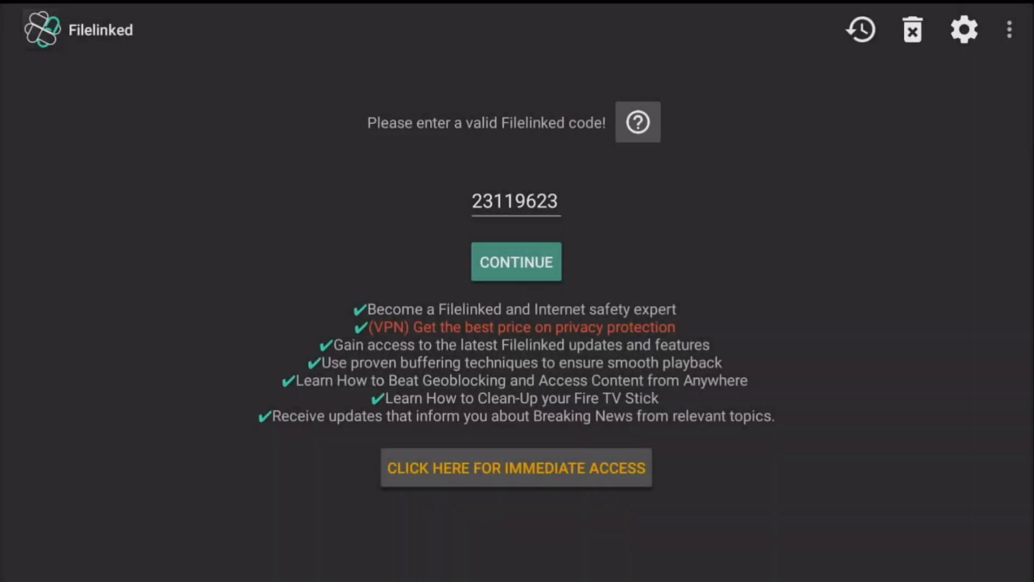